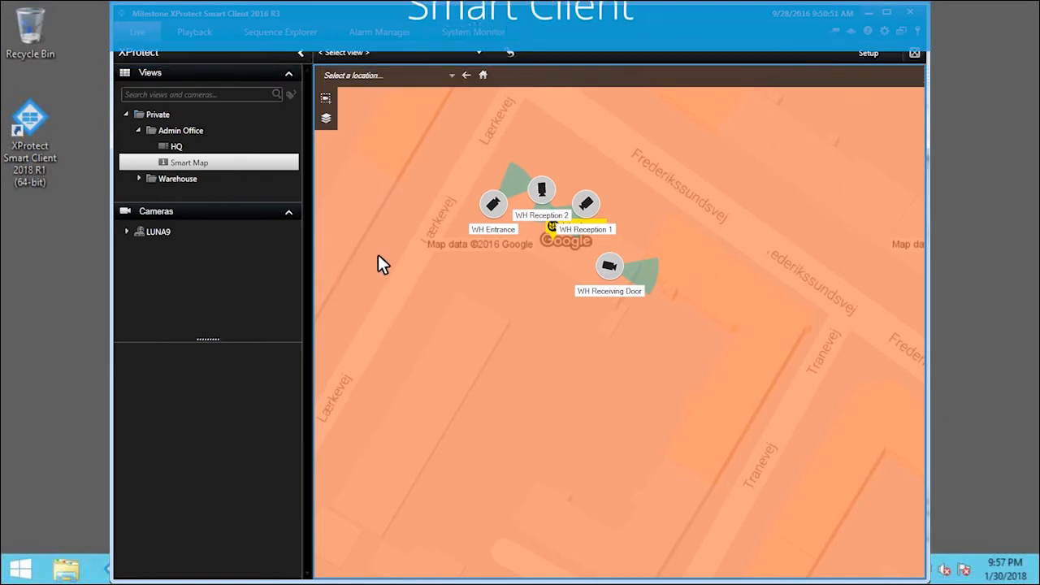
Enter setup mode on the Copenhagen Smart Map so links and locations can be edited
left_click(868, 52)
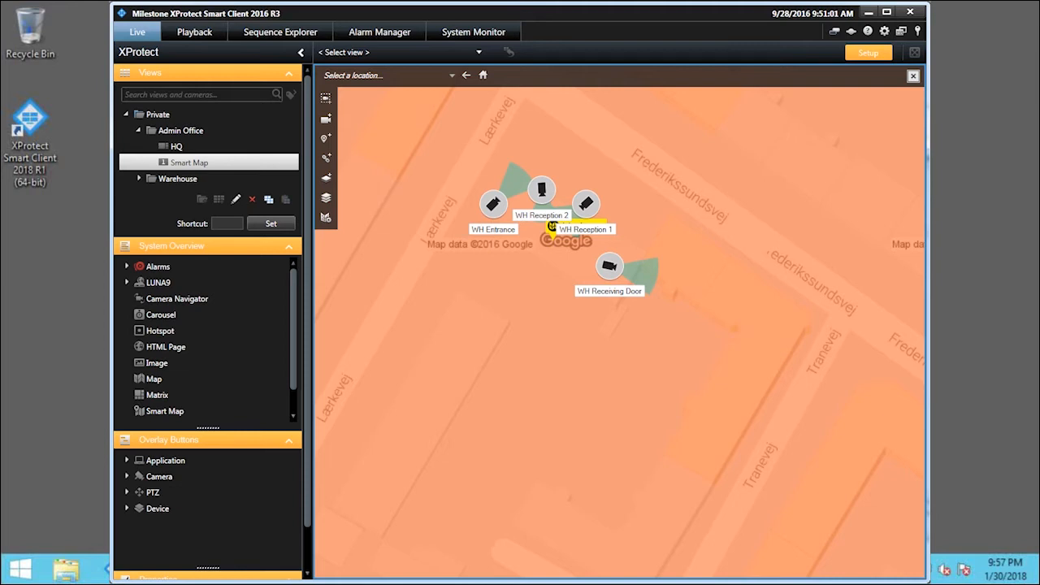
mouse_move(455, 137)
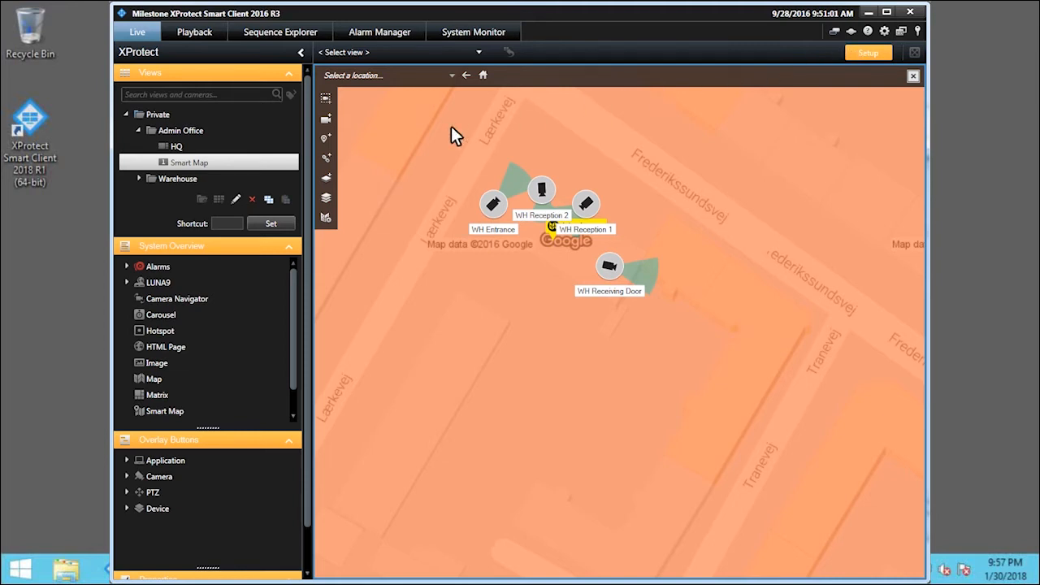
mouse_move(586, 351)
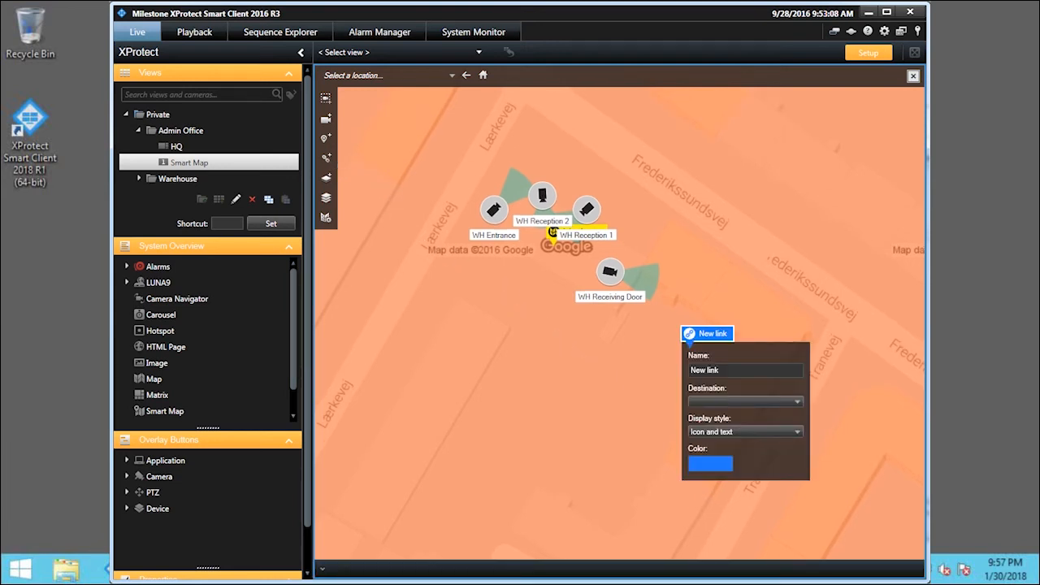
mouse_move(698, 367)
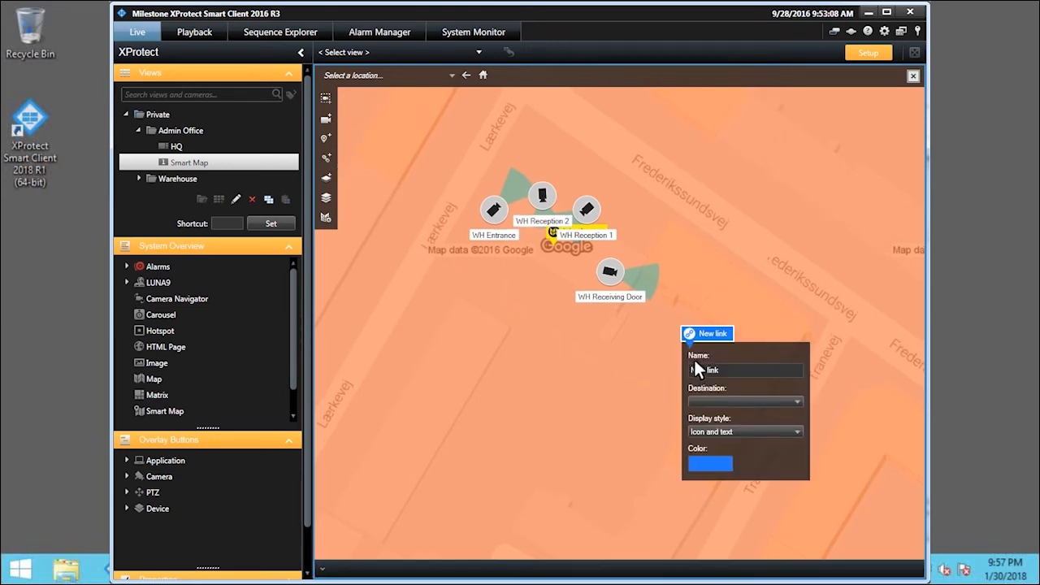
Name the new map link 'Beaverton', pointing to the 8905 SW Nimbus location
type("Beaverton")
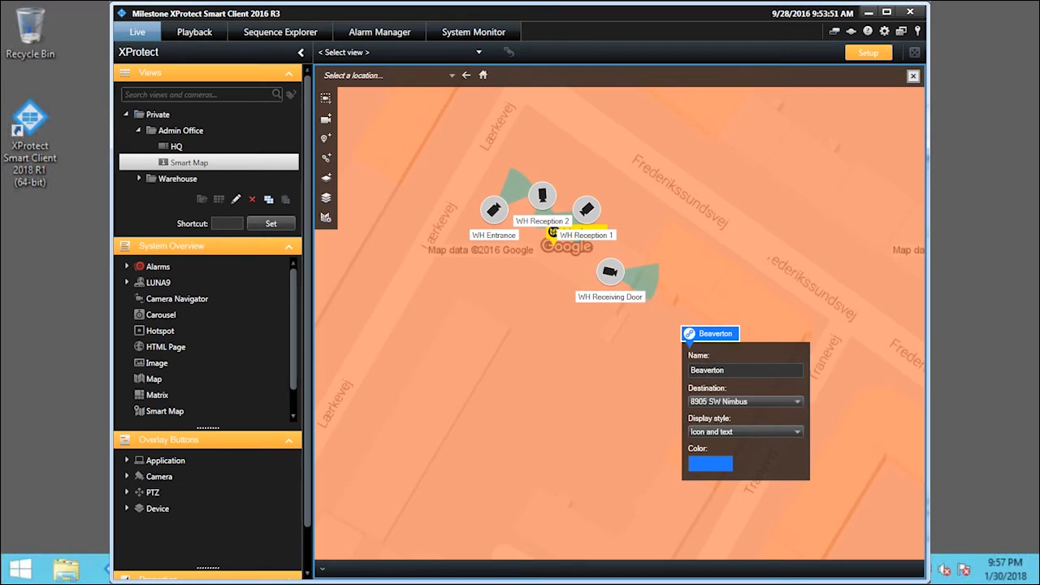
mouse_move(861, 403)
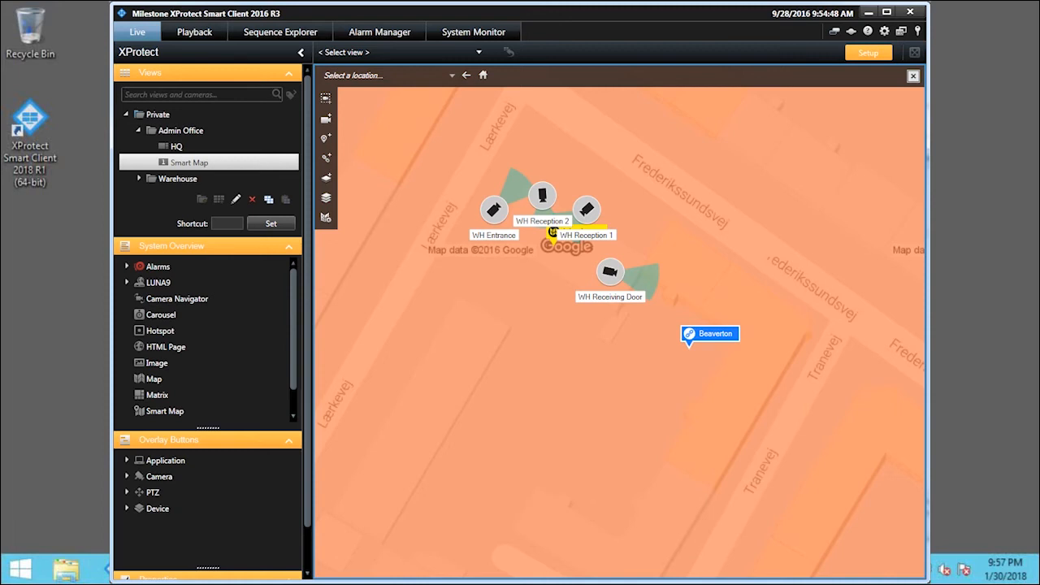
mouse_move(340, 145)
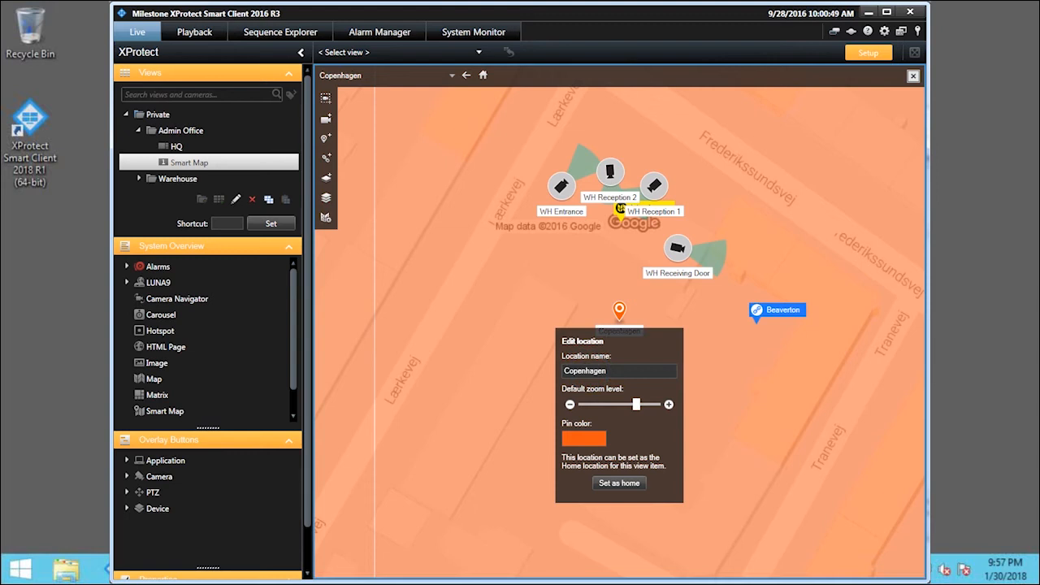
mouse_move(670, 375)
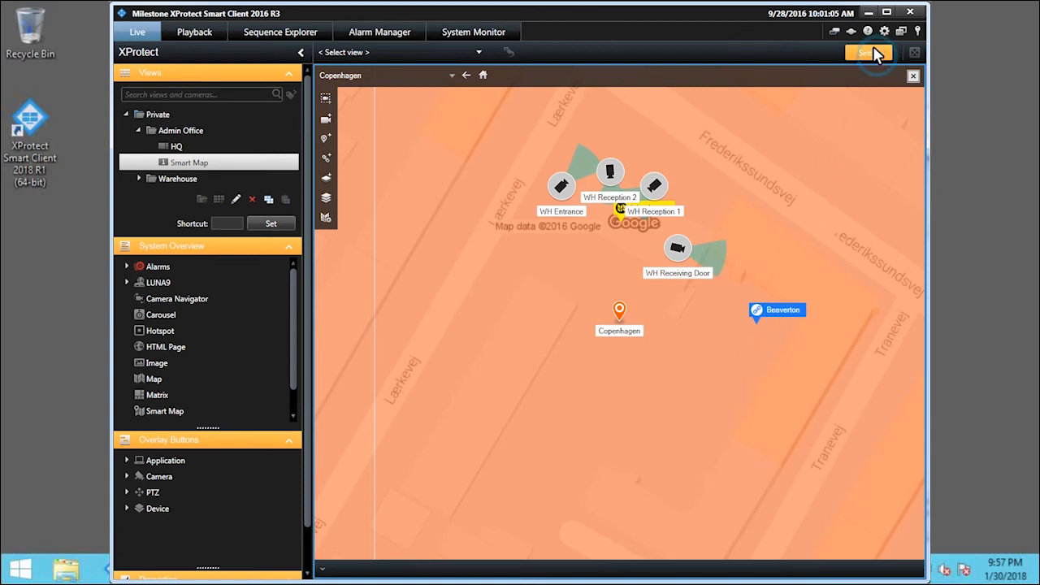
Leave setup mode after placing the Copenhagen location pin
left_click(868, 52)
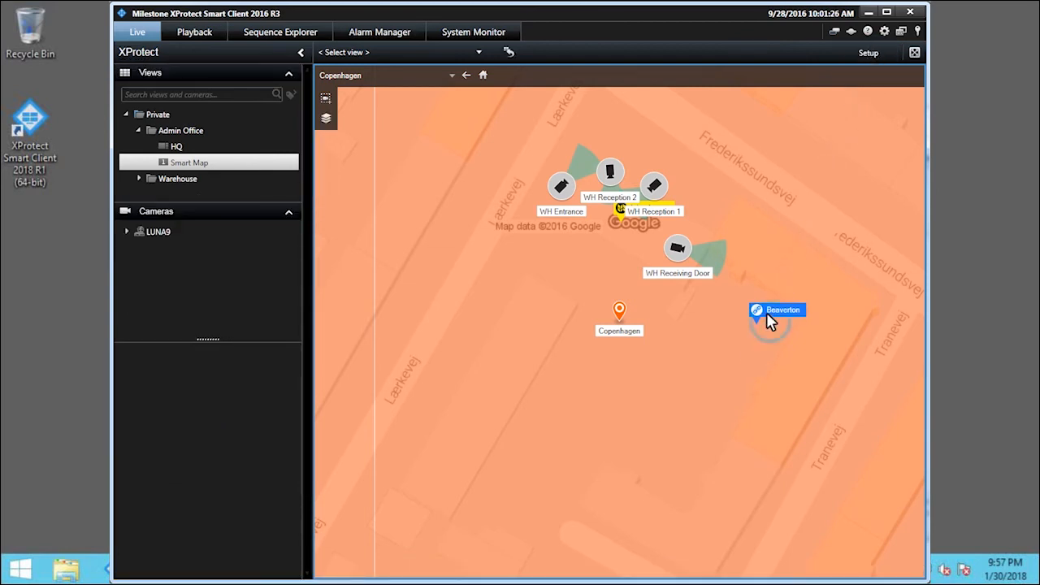
Follow the Beaverton link to jump to the 8905 SW Nimbus building map
left_click(777, 308)
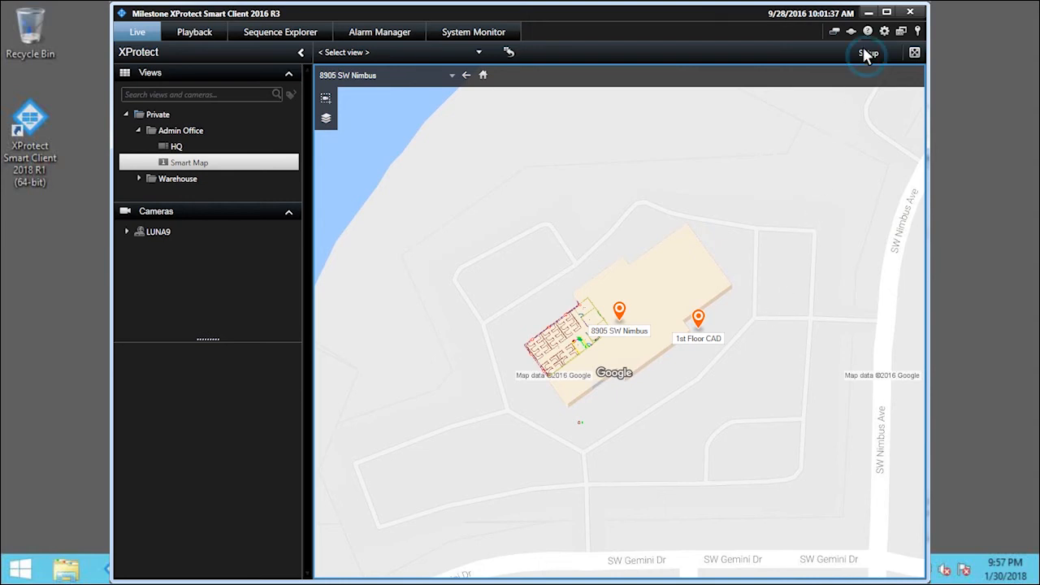
Add a 'Copenhagen' Location link on the Beaverton map with destination Copenhagen
left_click(868, 52)
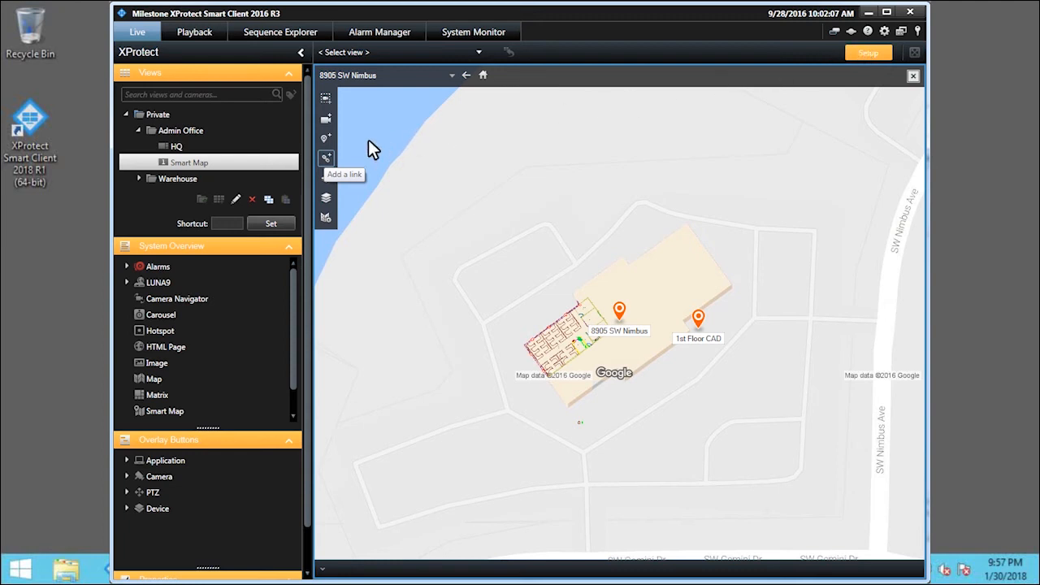
mouse_move(523, 279)
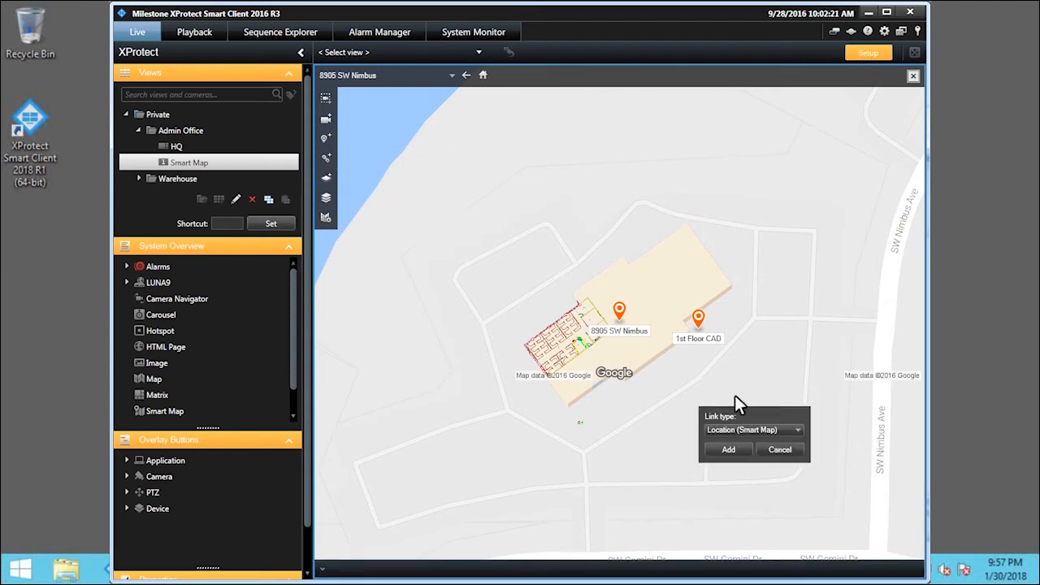
left_click(727, 449)
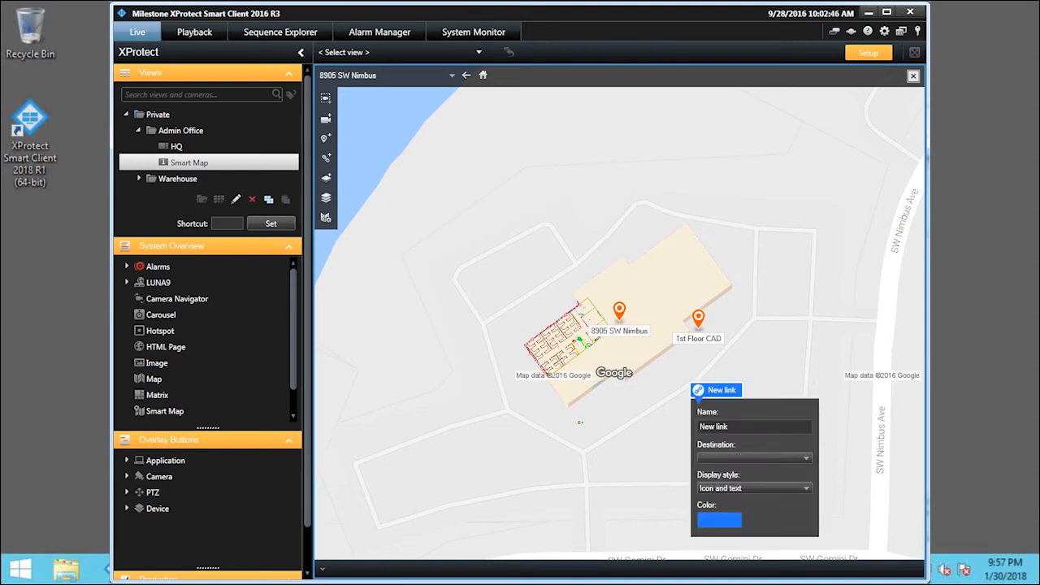
mouse_move(730, 456)
type("Copenhagen")
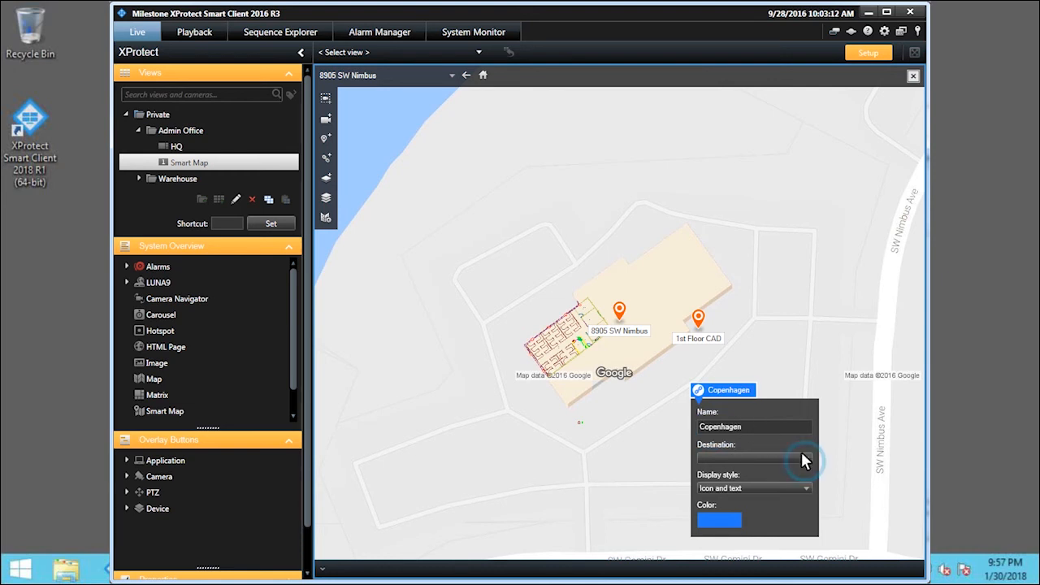
left_click(748, 458)
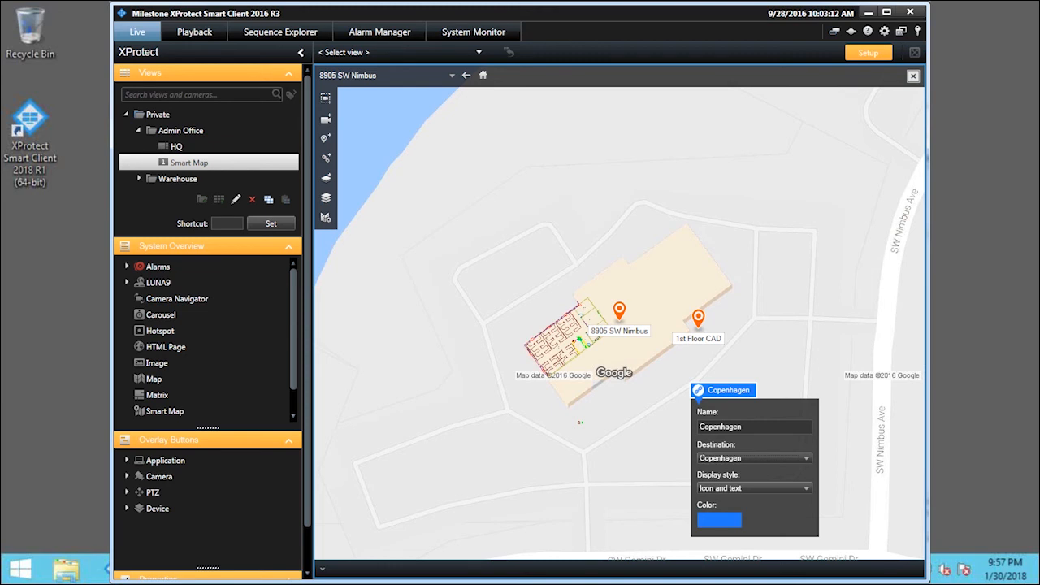
mouse_move(825, 309)
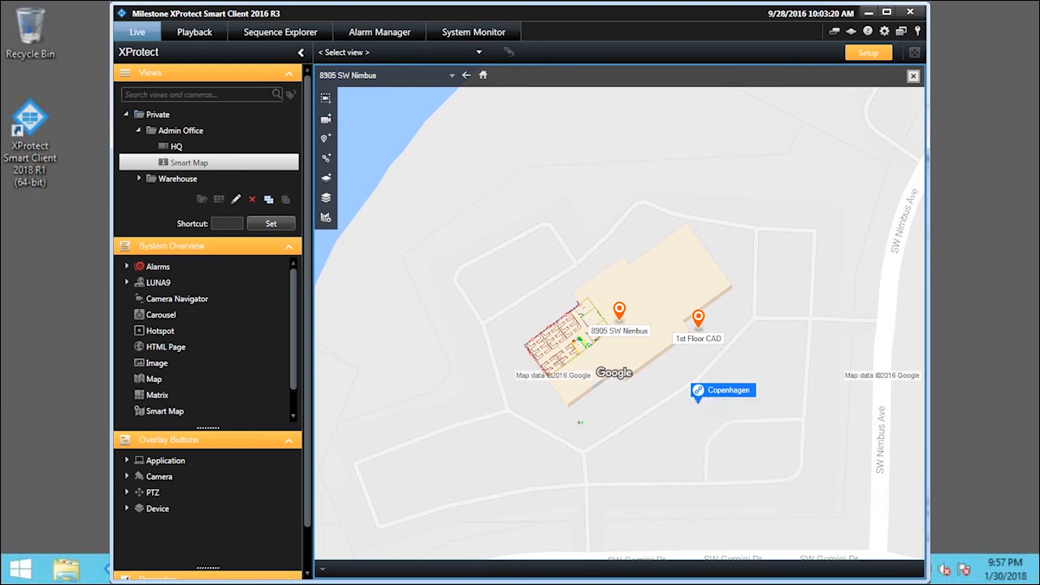
mouse_move(850, 181)
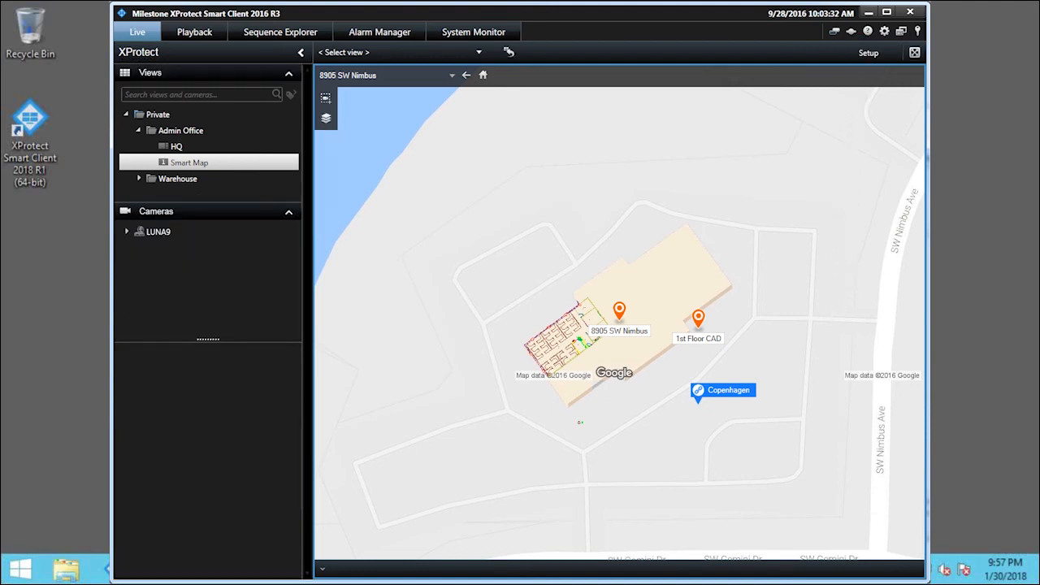
mouse_move(734, 349)
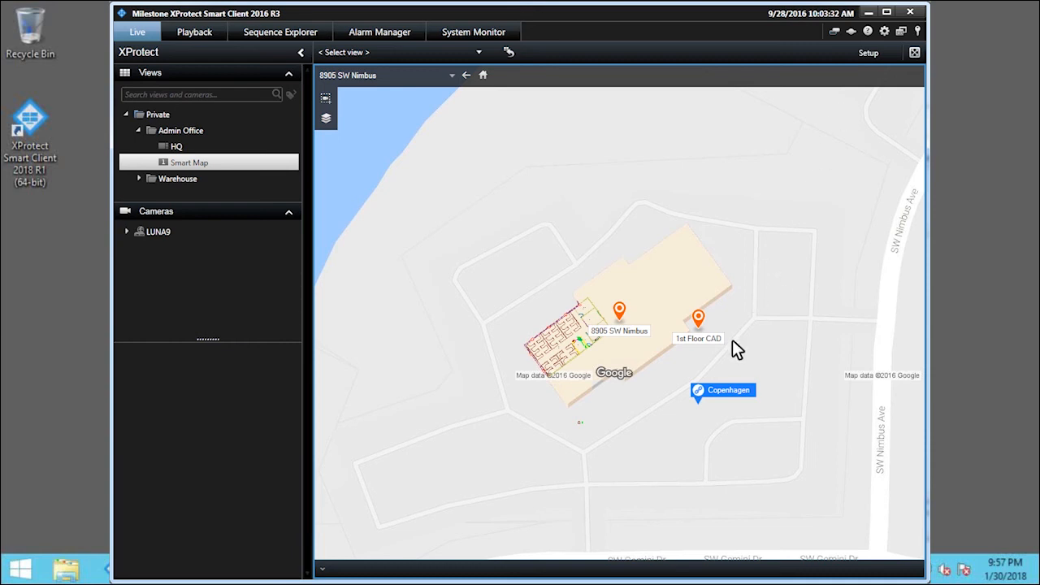
Follow the Copenhagen link back to the Copenhagen warehouse map
left_click(721, 390)
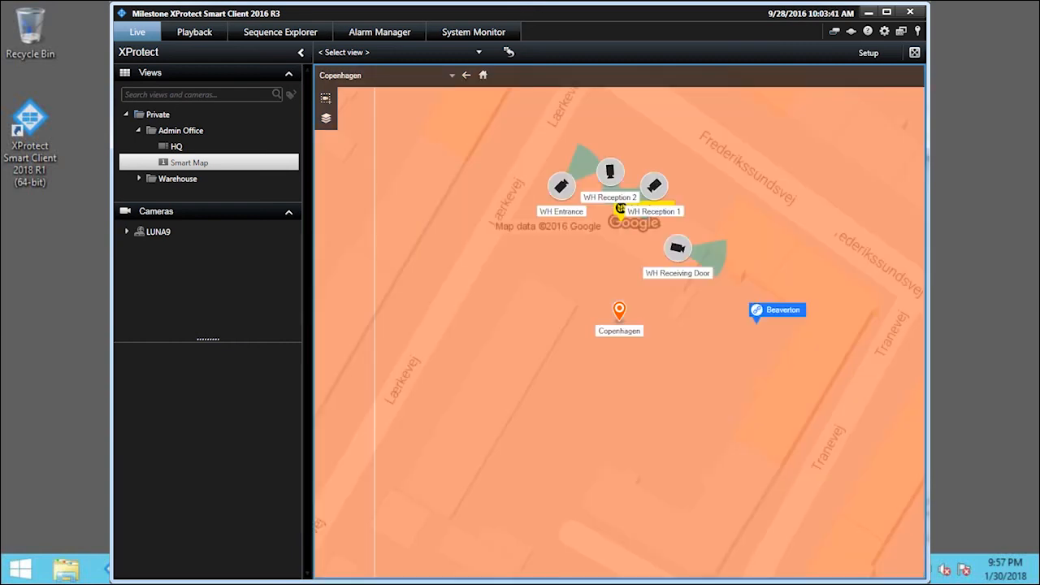